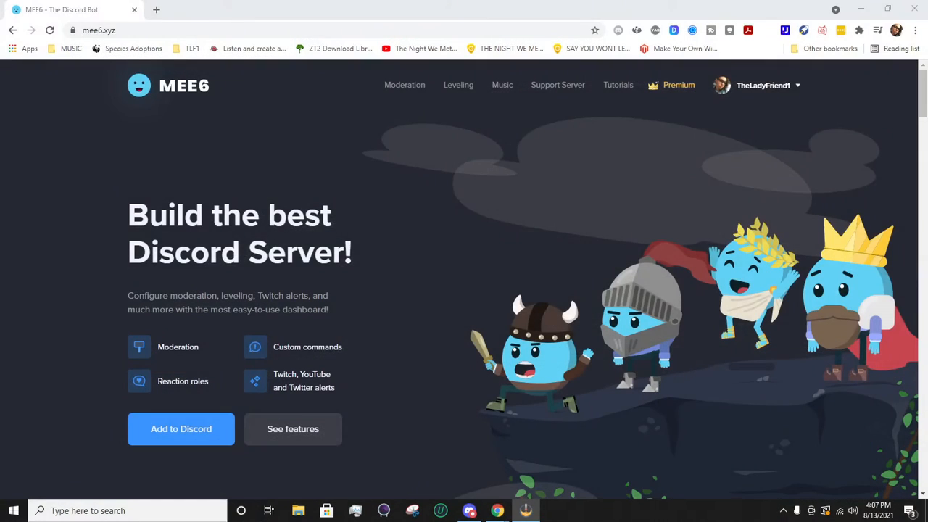
mouse_move(539, 180)
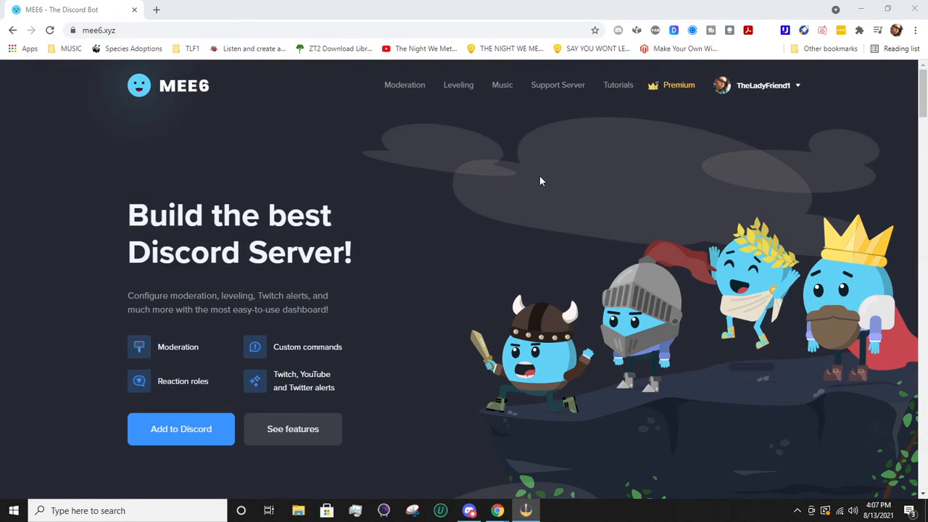
mouse_move(492, 238)
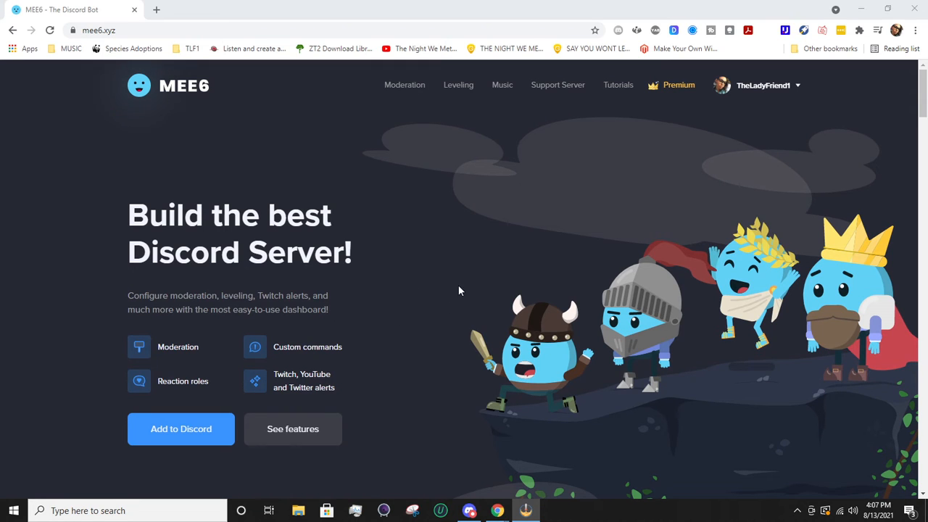
Log out of the MEE6 Dashboard account from the account menu
left_click(761, 84)
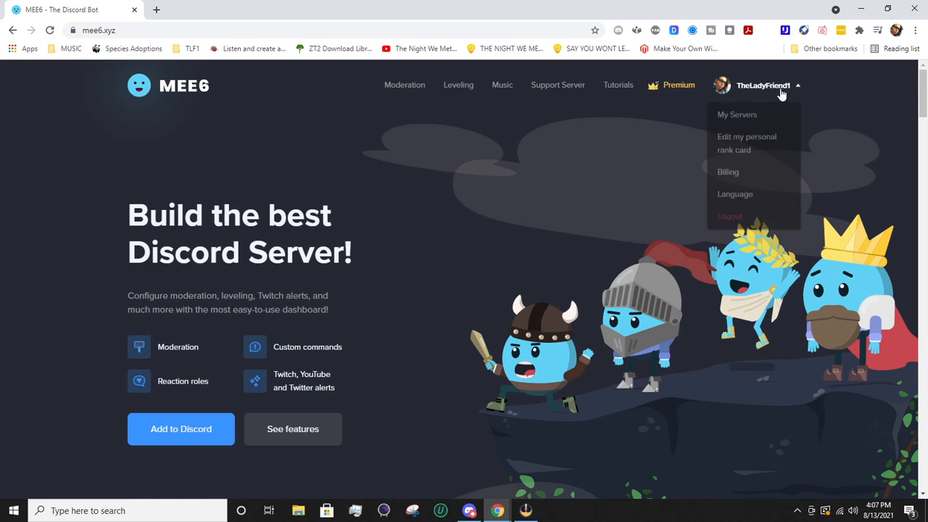
left_click(729, 215)
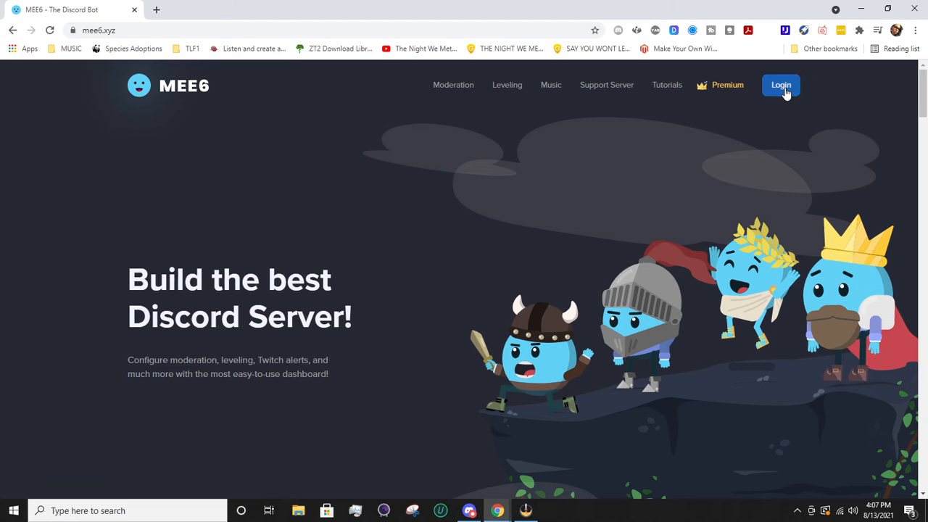
Log back into the MEE6 Dashboard and reach the server selection page
left_click(779, 84)
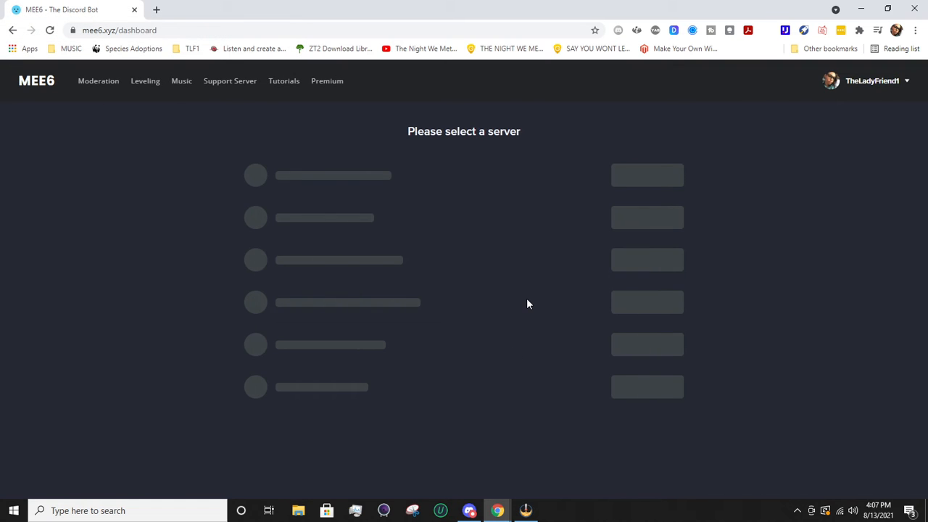
mouse_move(551, 209)
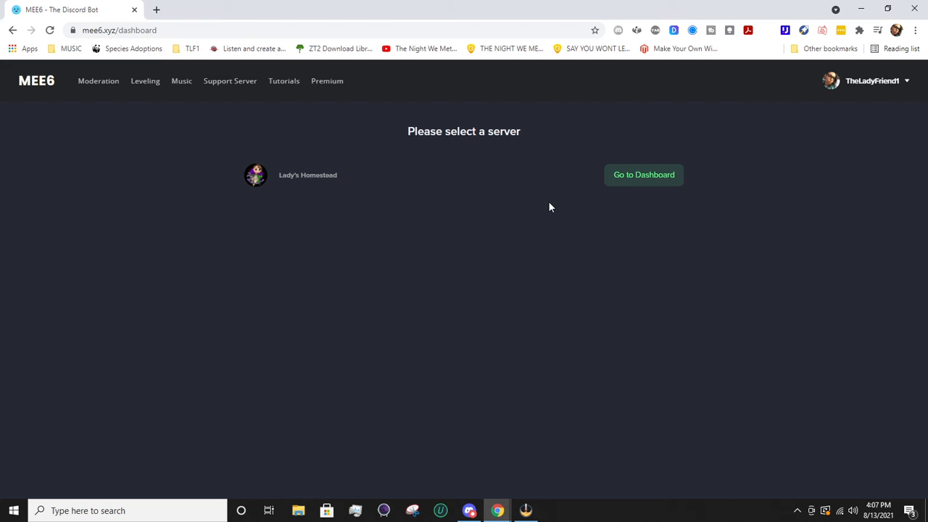
Enter the server dashboard, disable the Timers plugin, then re-enable it
left_click(644, 174)
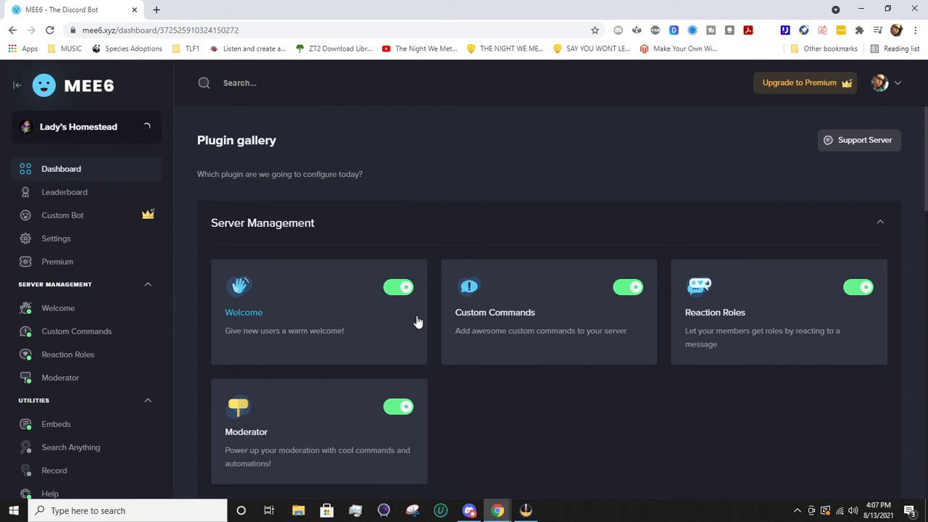
mouse_move(479, 345)
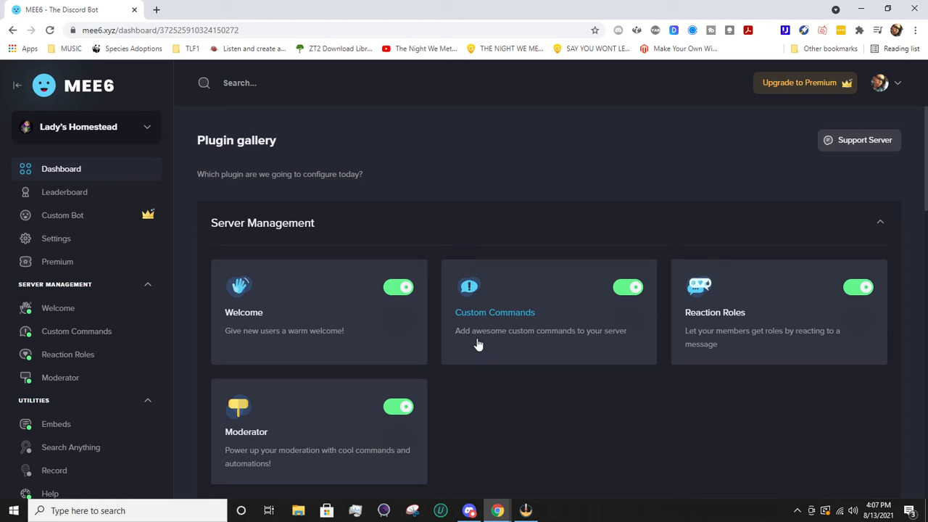
scroll("down", 3)
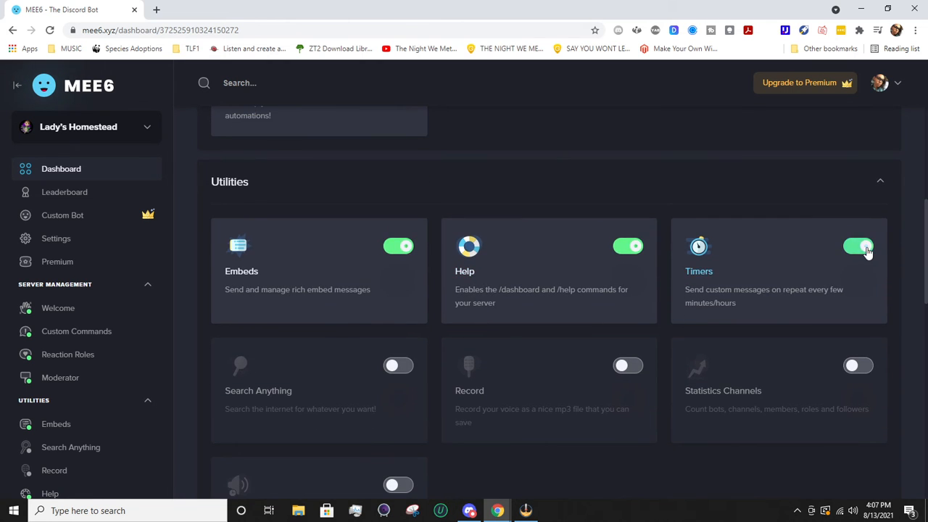
left_click(858, 246)
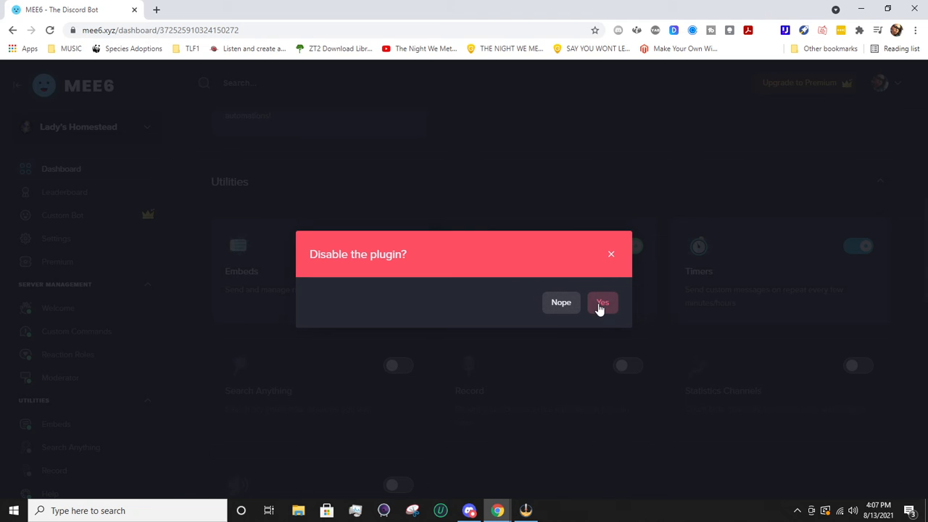
left_click(601, 303)
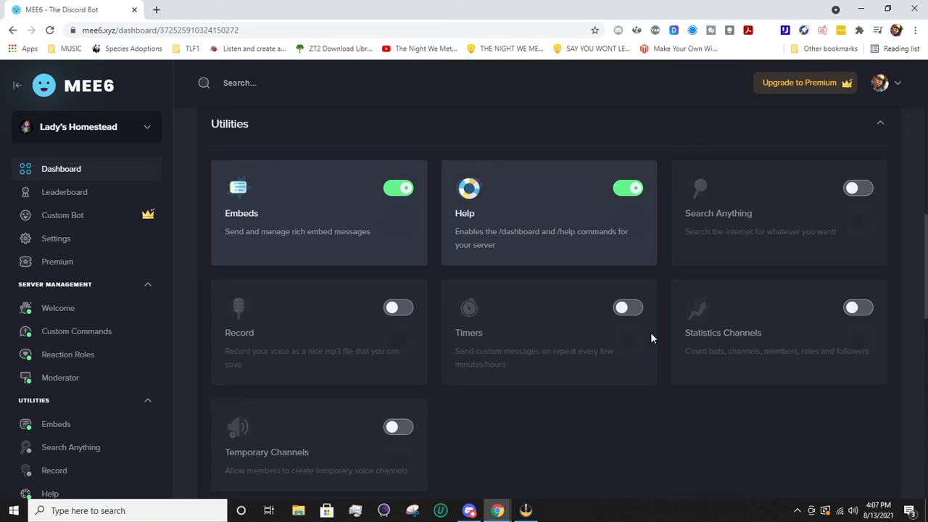
left_click(626, 307)
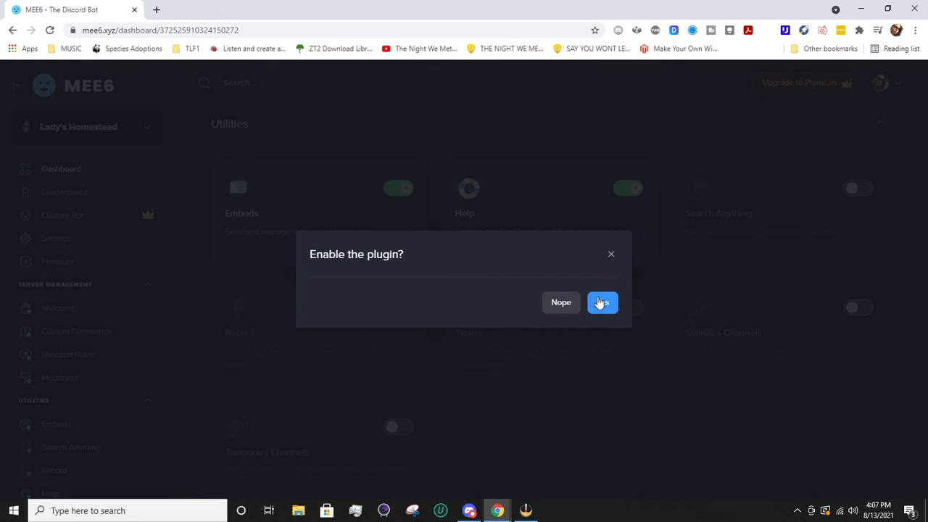
left_click(602, 302)
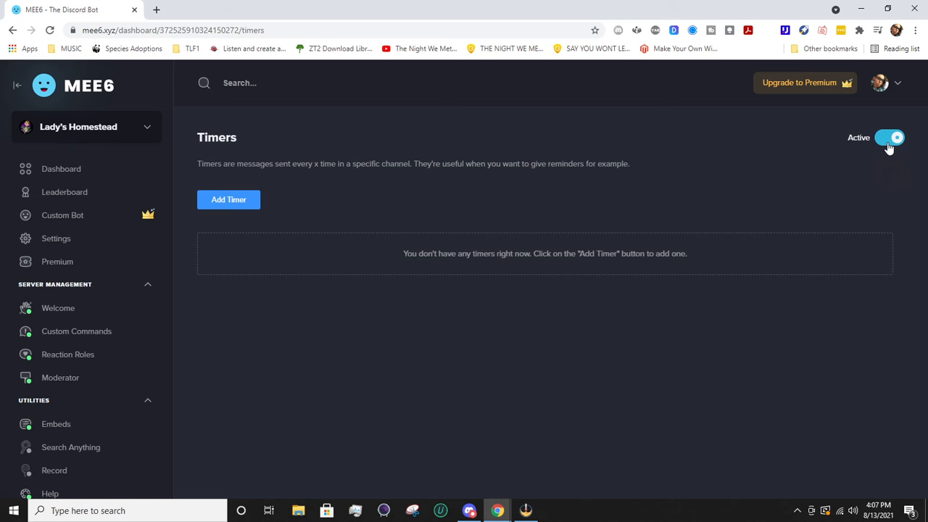
mouse_move(571, 157)
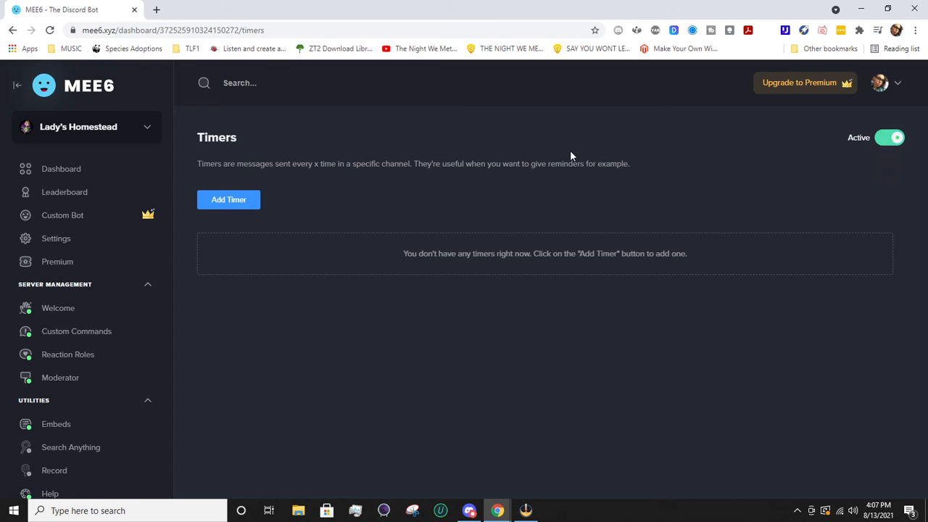
mouse_move(229, 202)
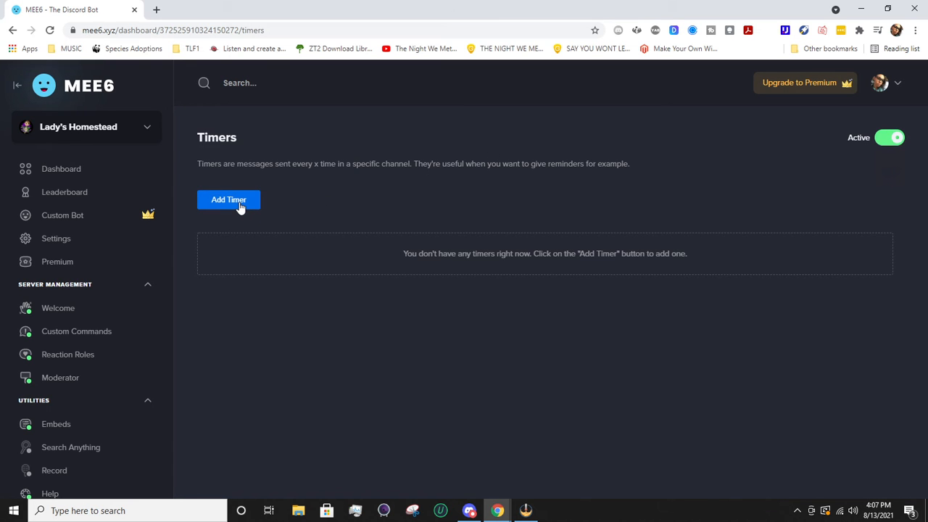
Start a new timer and set its channel to book-club instead of chat
left_click(229, 200)
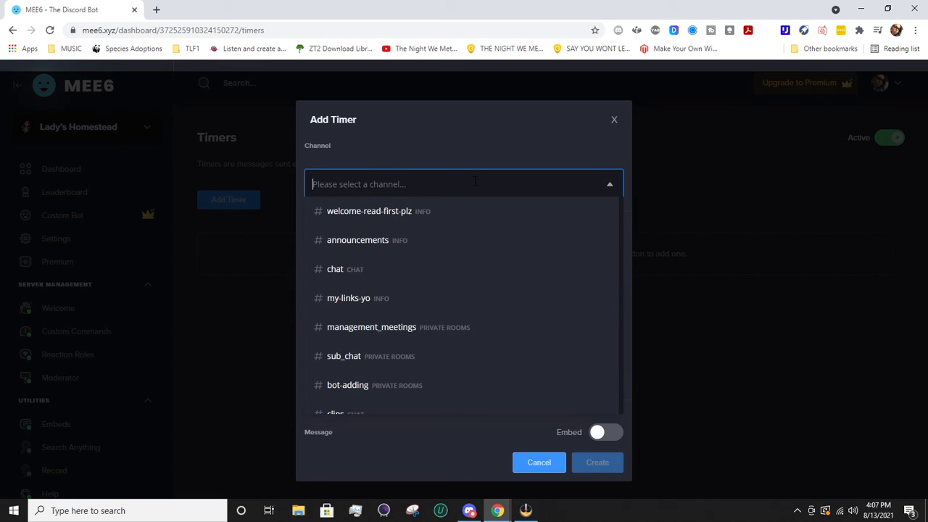
mouse_move(386, 335)
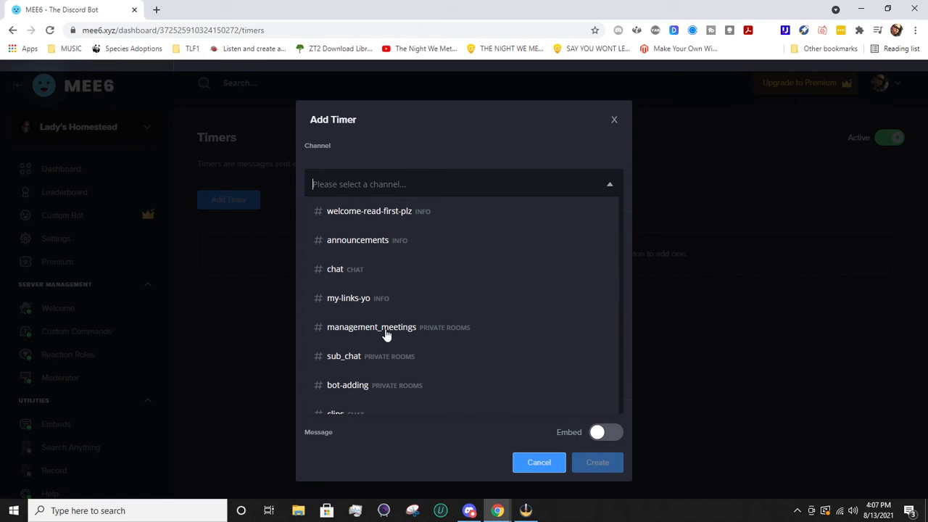
left_click(334, 268)
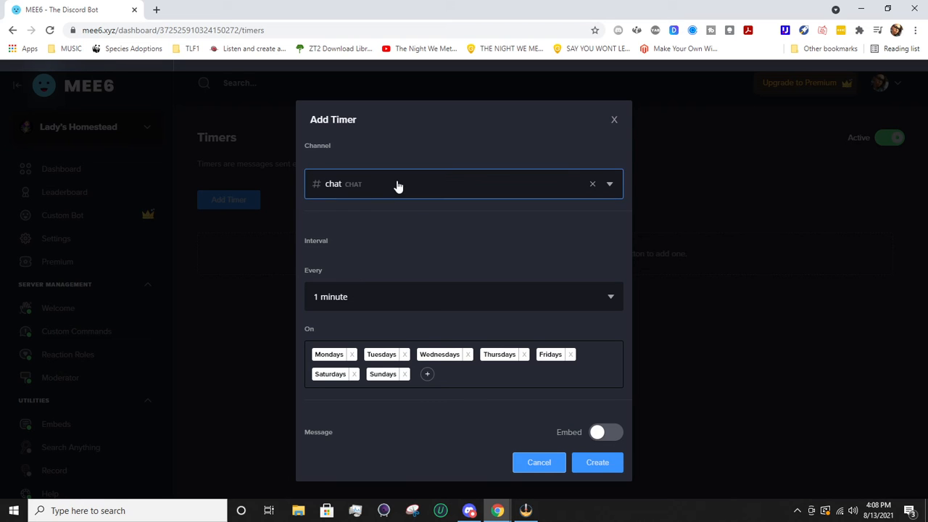
mouse_move(368, 266)
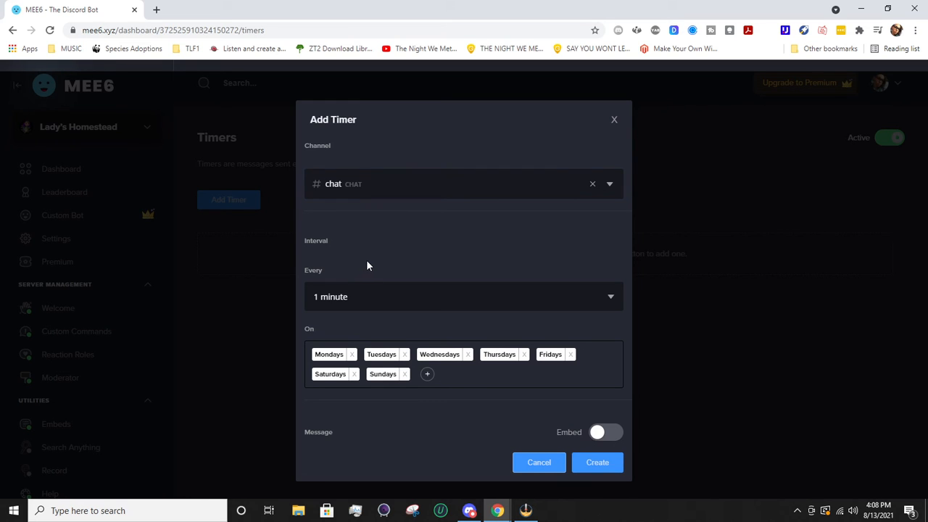
left_click(609, 183)
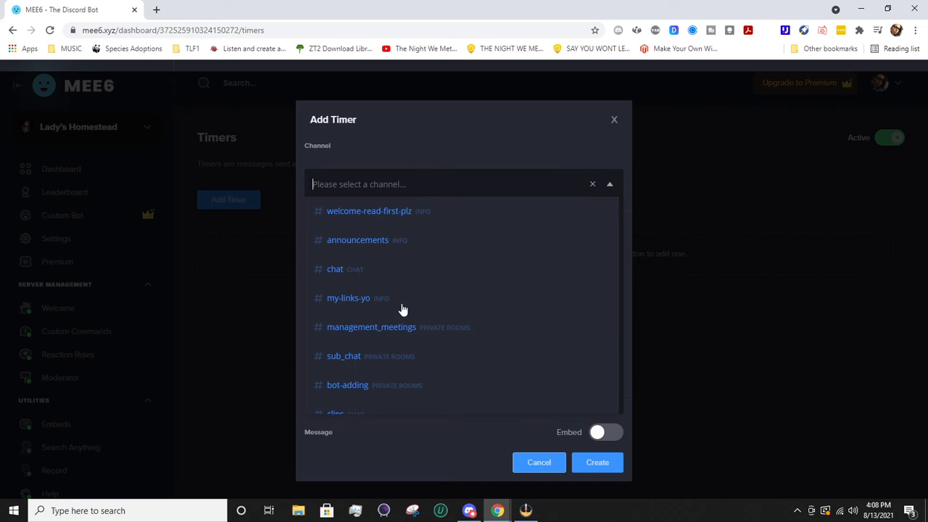
scroll("down", 3)
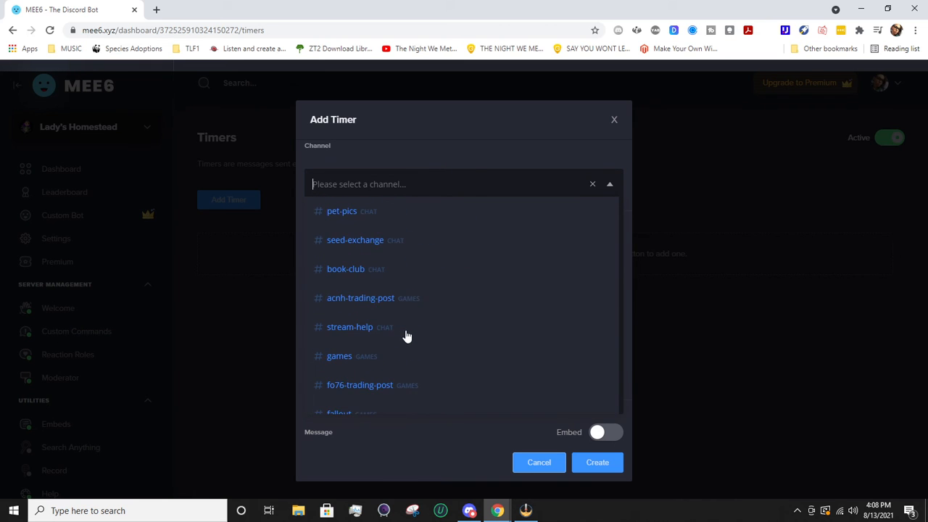
scroll("down", 3)
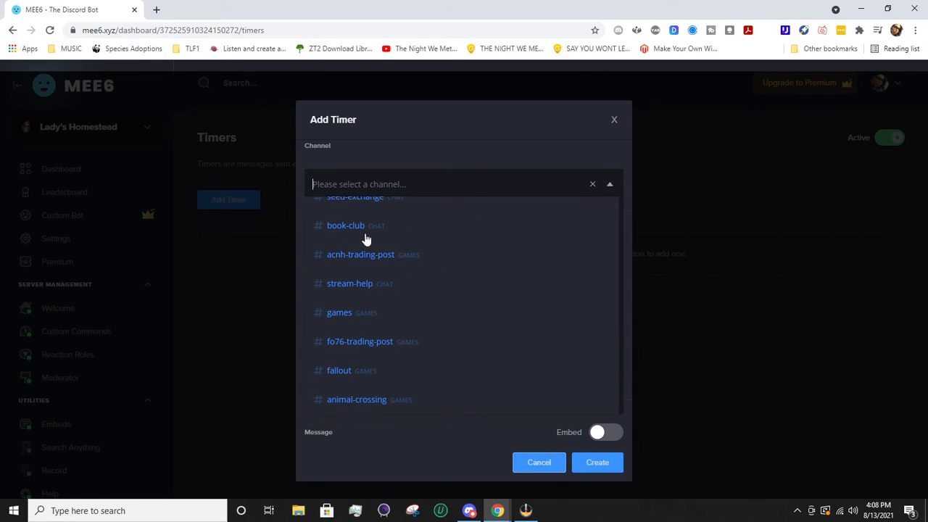
left_click(345, 226)
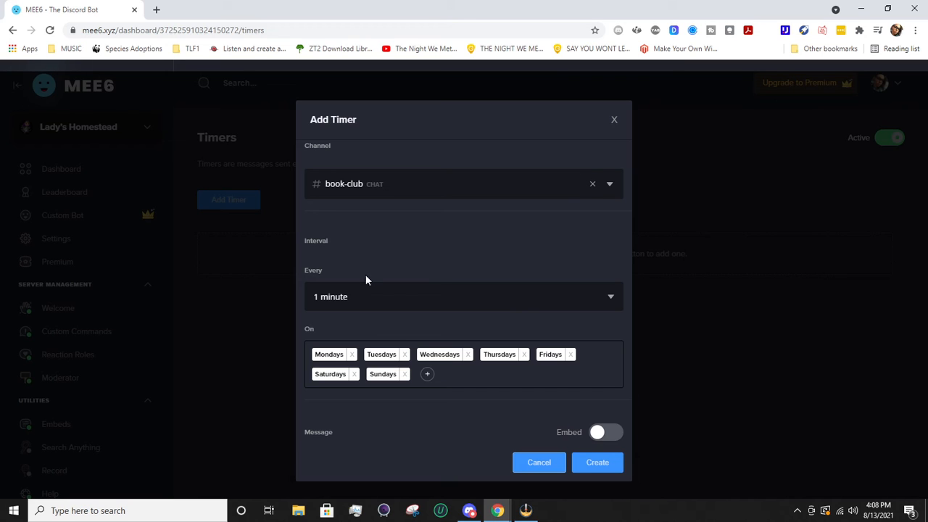
mouse_move(409, 251)
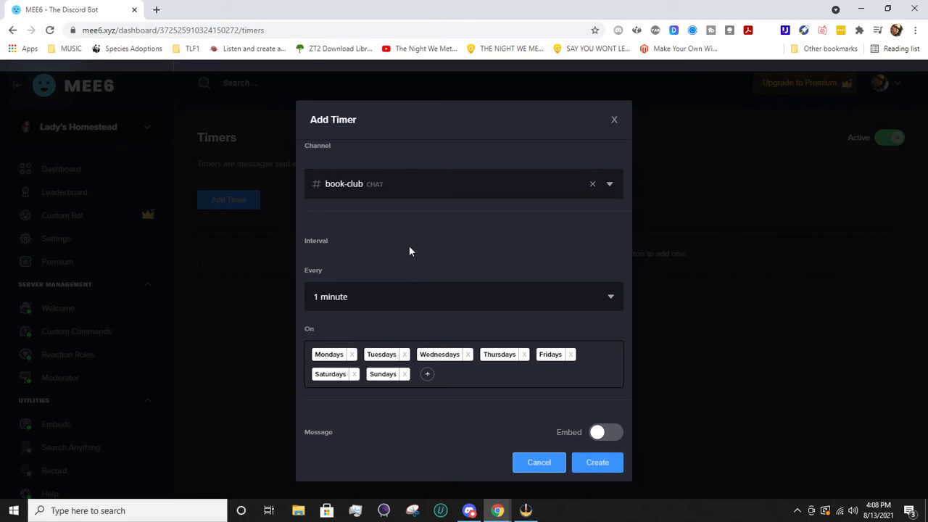
scroll("down", 3)
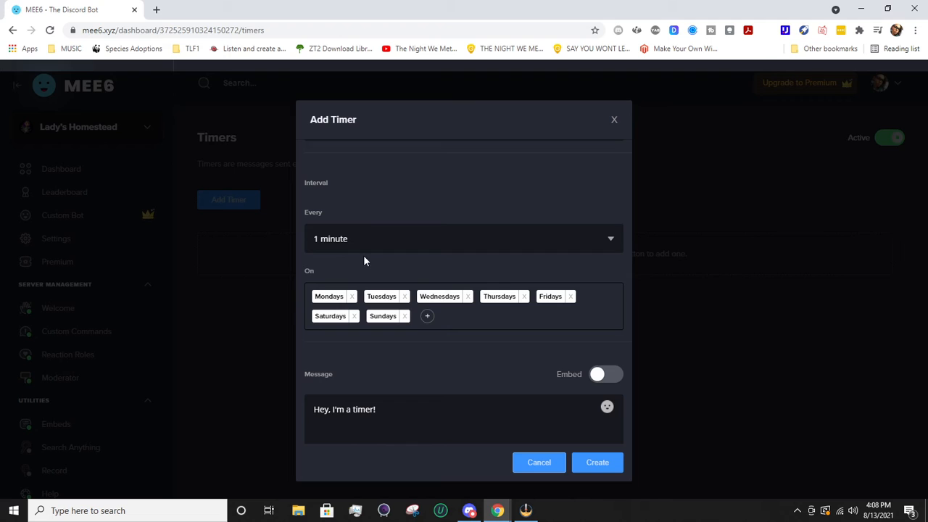
Set the timer to repeat every 24 hours
left_click(463, 238)
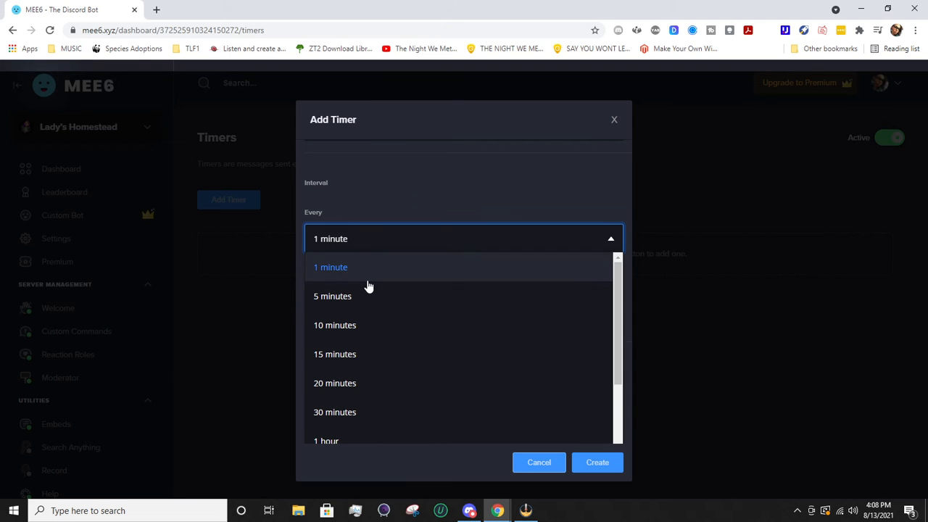
scroll("down", 3)
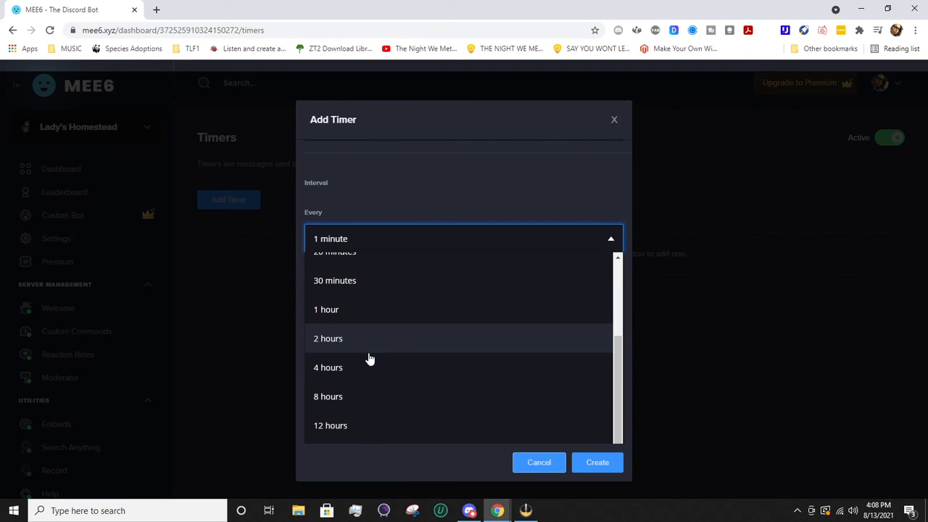
scroll("up", 3)
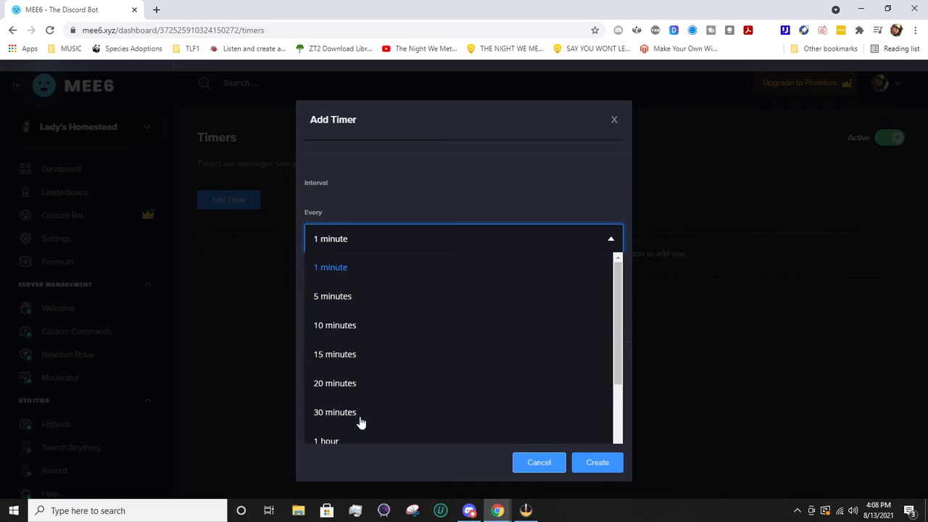
mouse_move(355, 355)
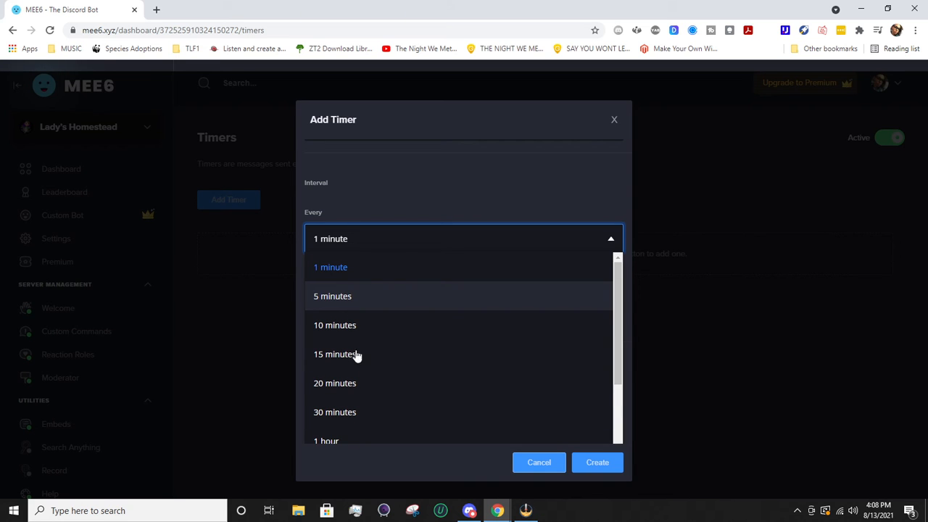
scroll("down", 3)
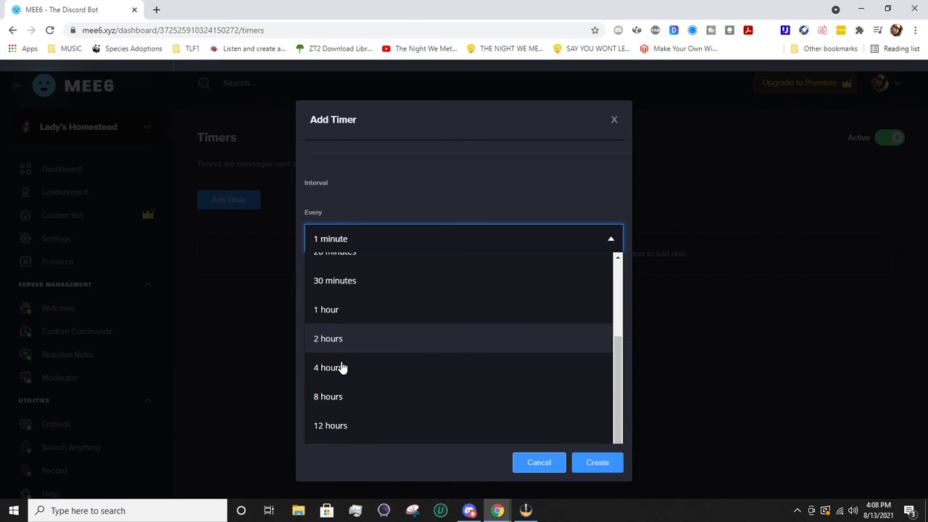
scroll("down", 3)
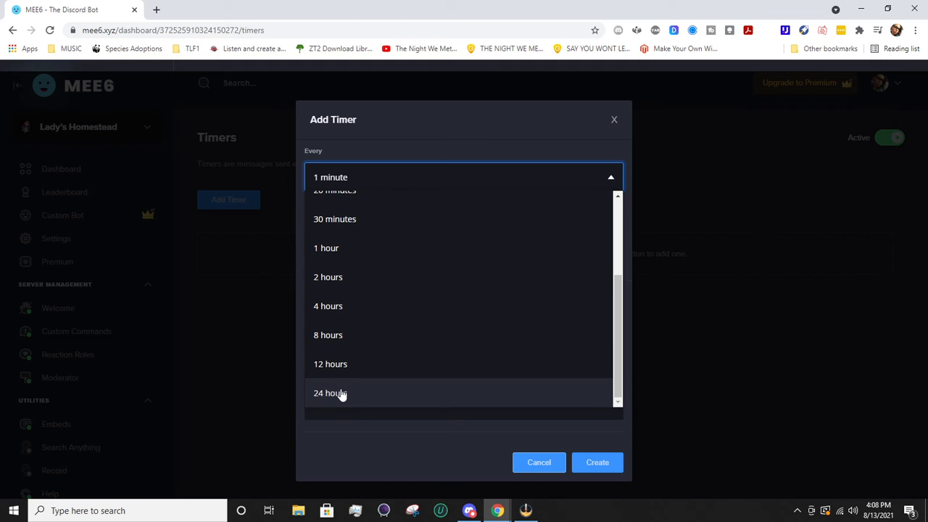
left_click(330, 391)
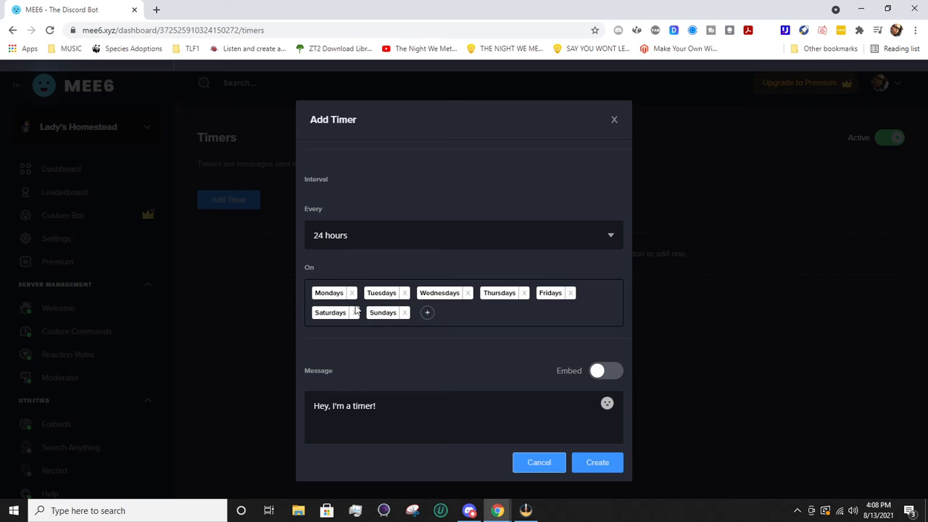
mouse_move(428, 316)
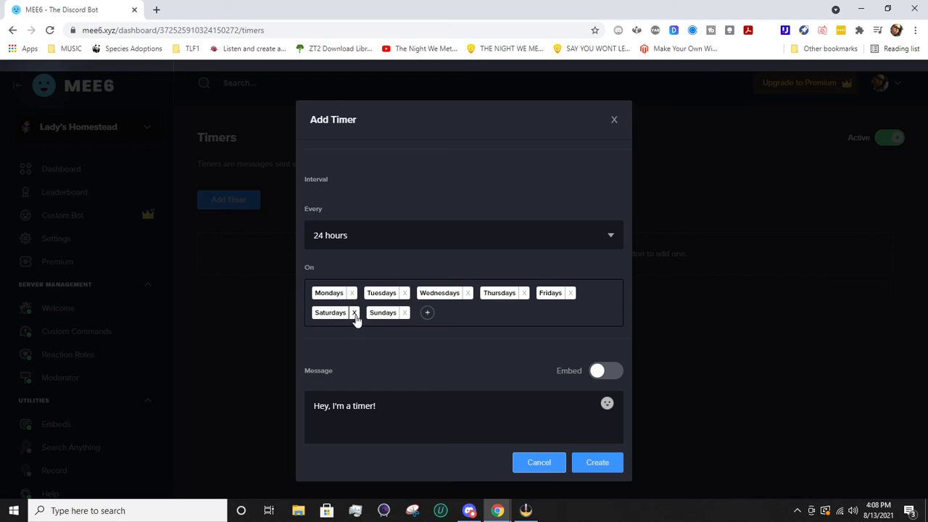
Remove Saturdays and Sundays from the timer's days
left_click(404, 293)
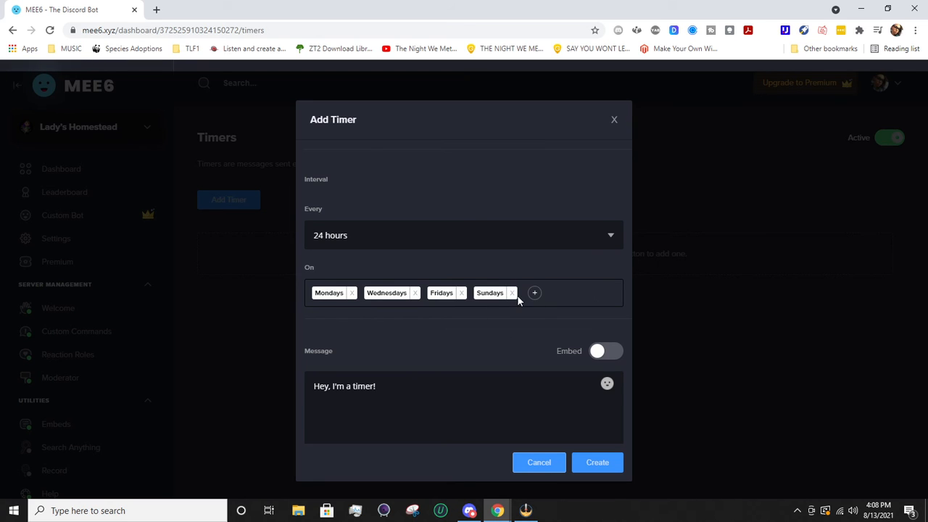
left_click(511, 293)
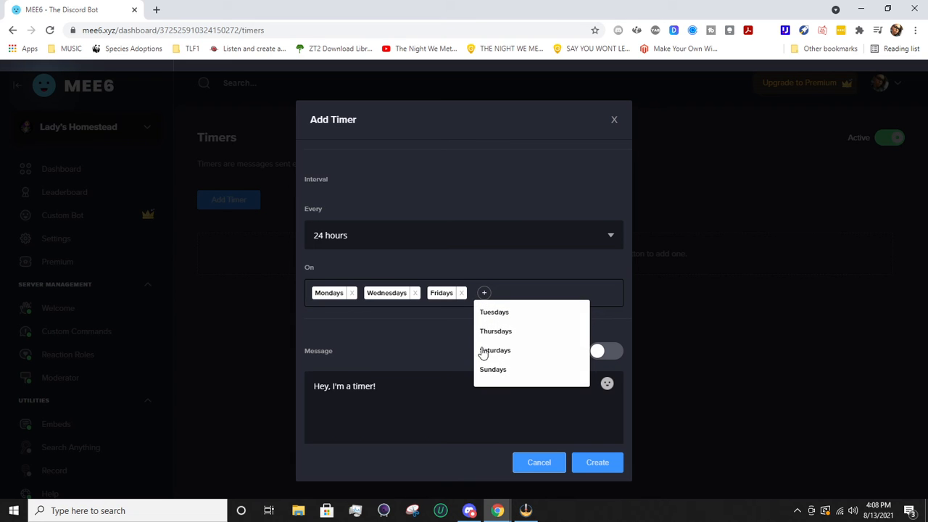
left_click(435, 328)
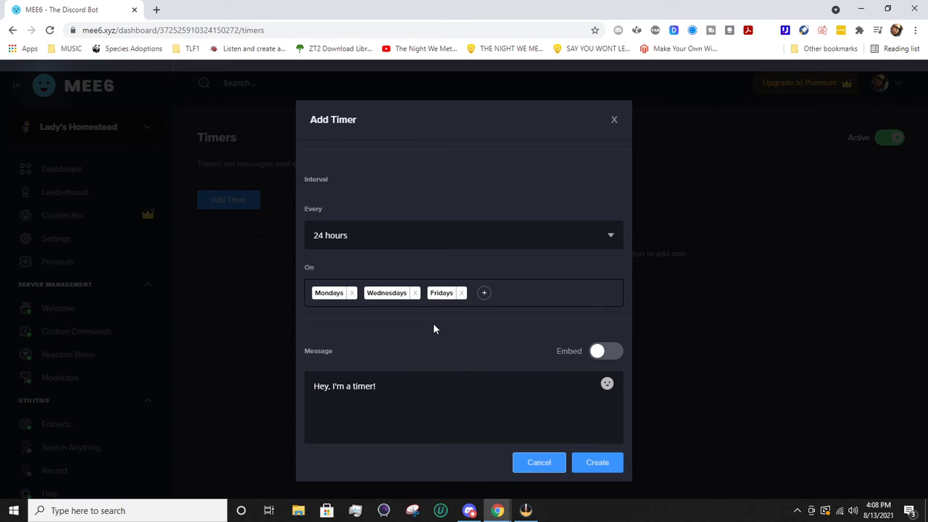
Replace the default message with 'Dont forget to check out my kit with books i recommend for streamers'
left_click(437, 348)
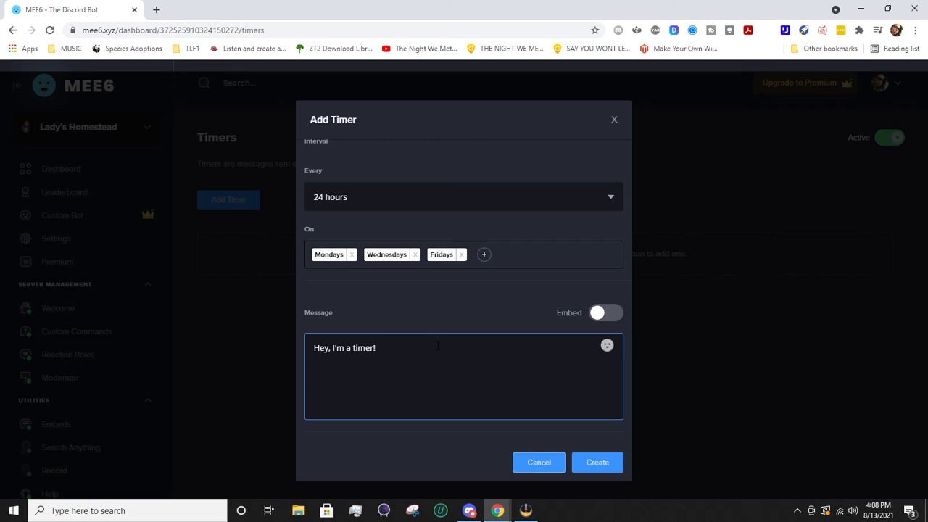
triple_click(345, 348)
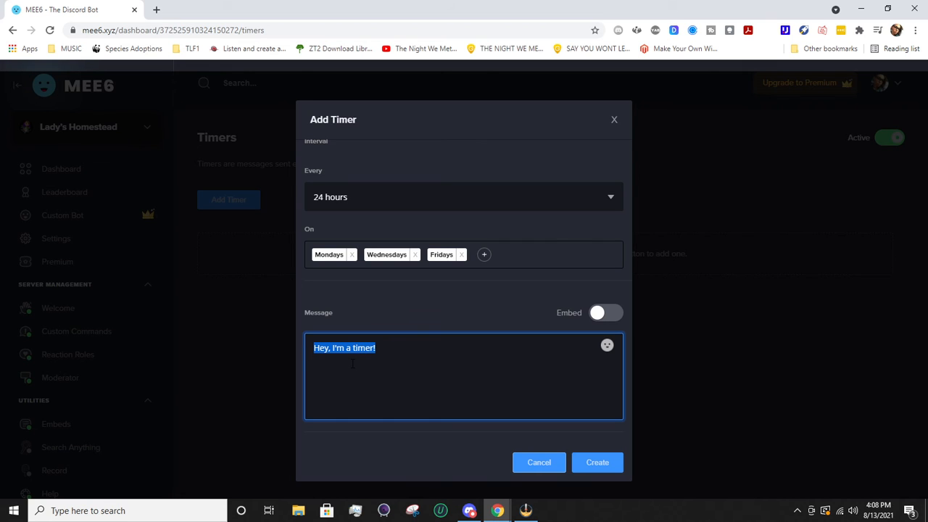
type("Do")
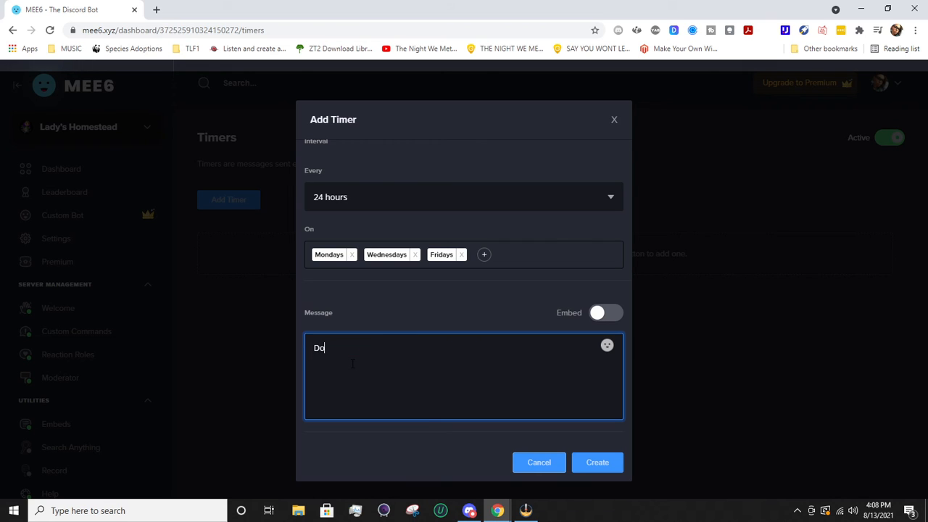
type("nt forget to che")
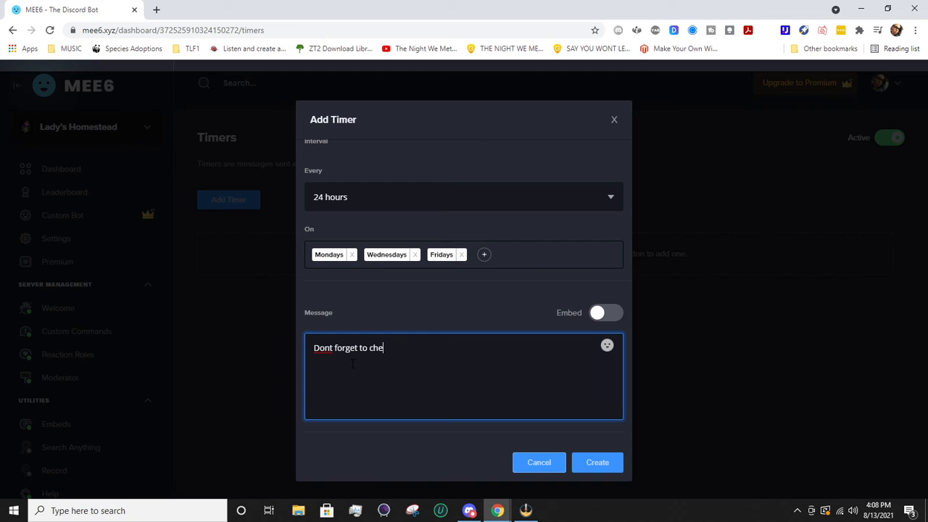
type("ck out my k")
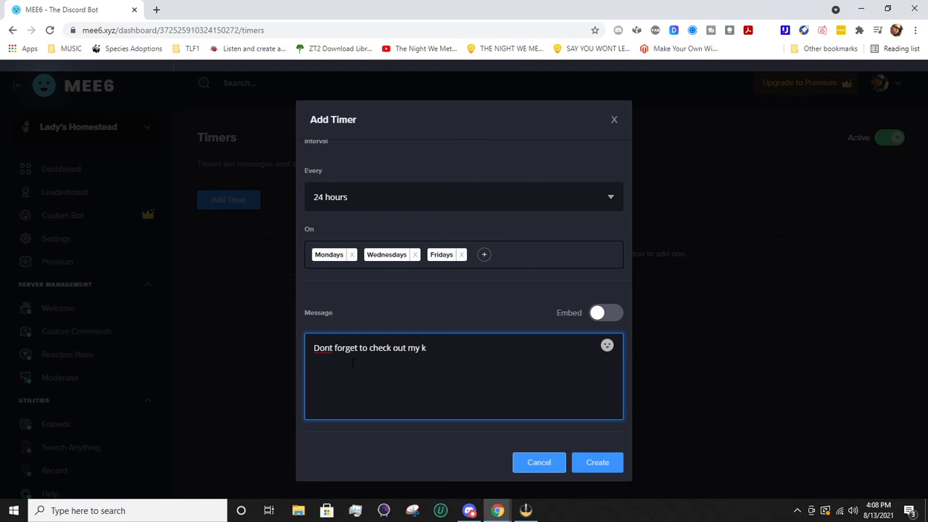
type("it with books i")
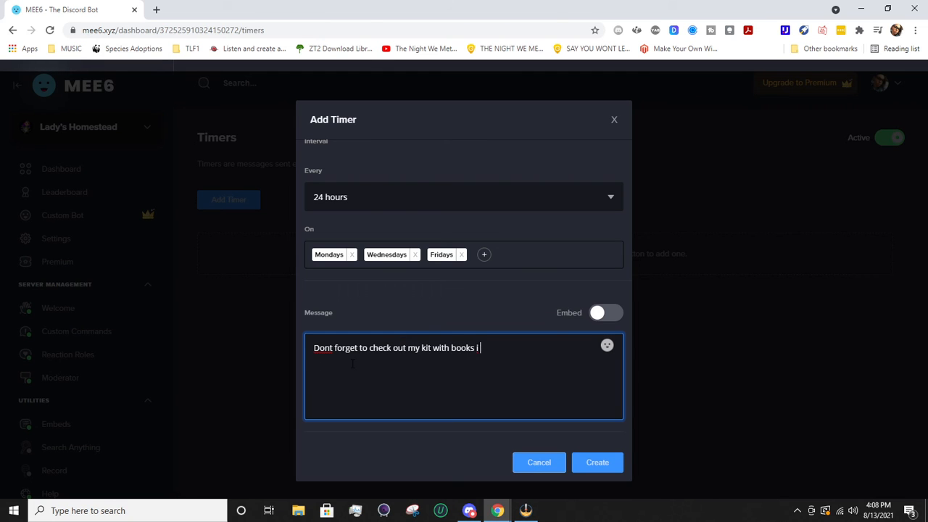
type("recommend for stre")
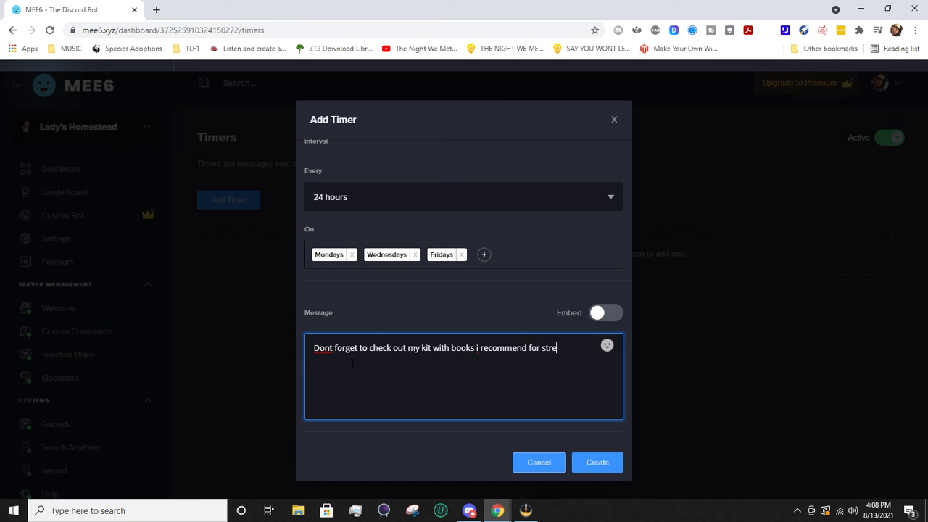
type("amers")
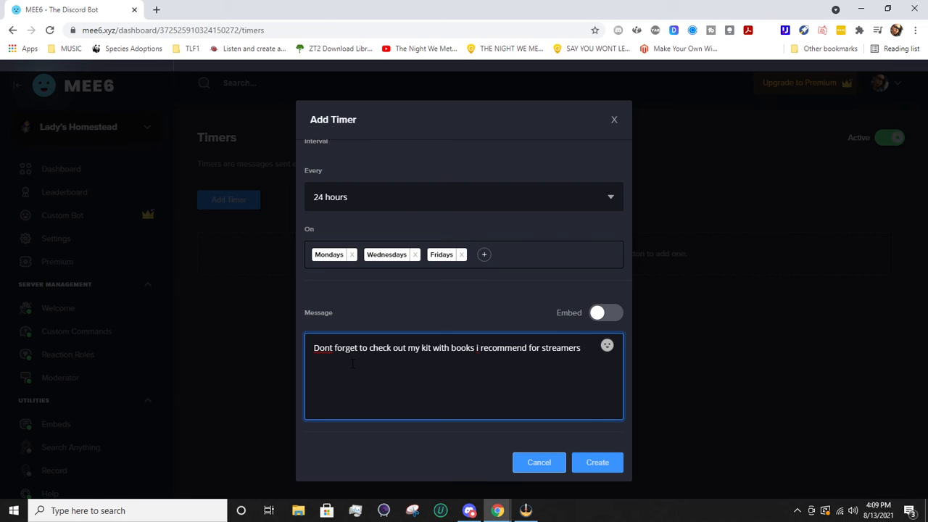
mouse_move(432, 328)
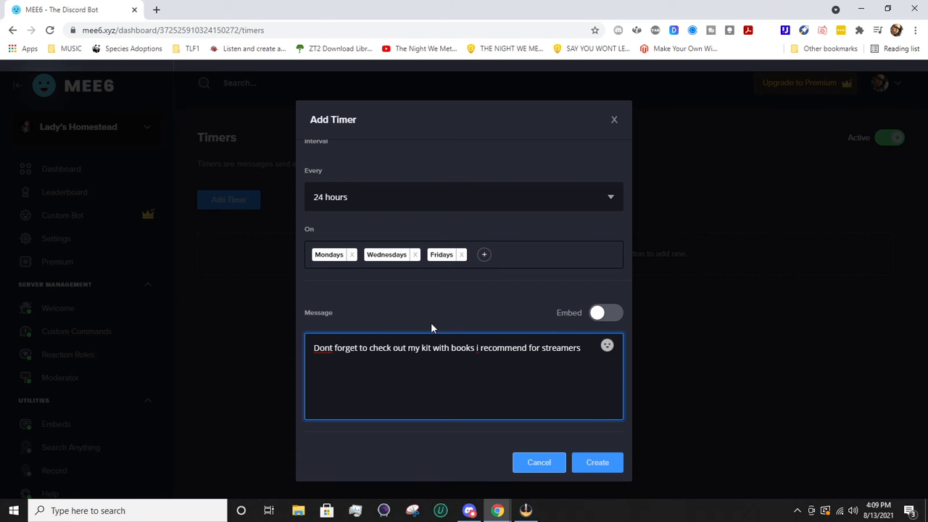
Append the server's custom Goose emote to the message and enable Embed
left_click(606, 345)
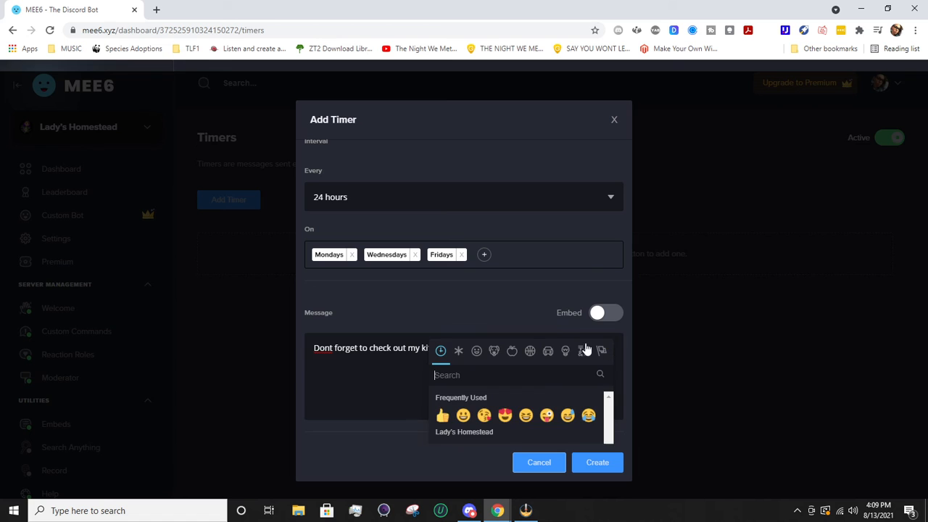
left_click(458, 350)
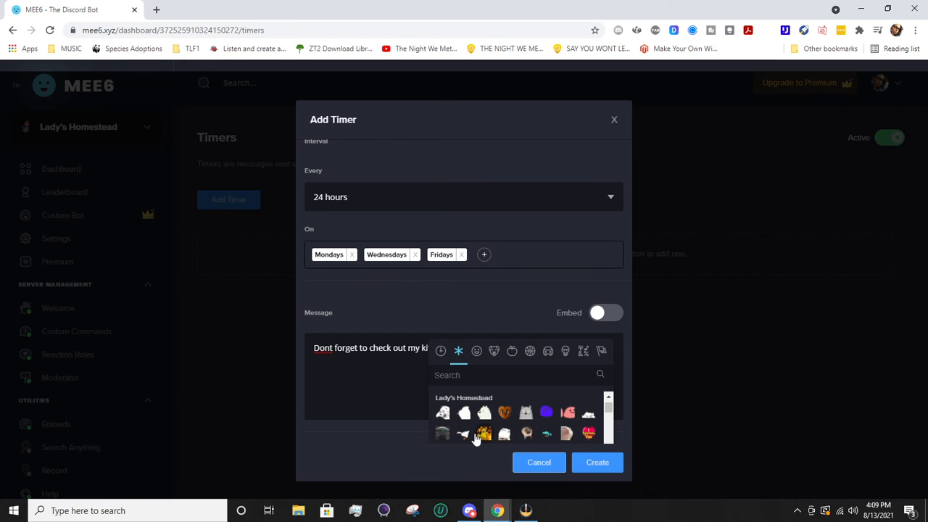
left_click(484, 434)
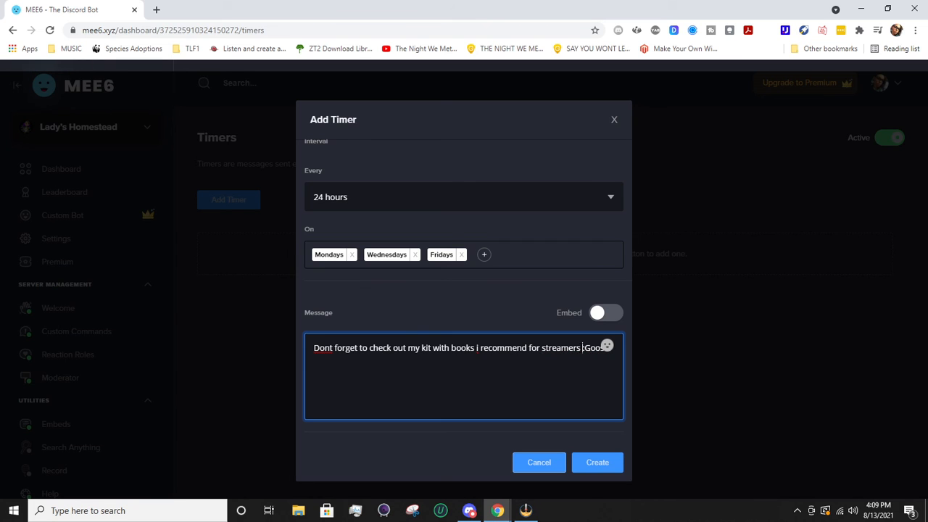
left_click(605, 313)
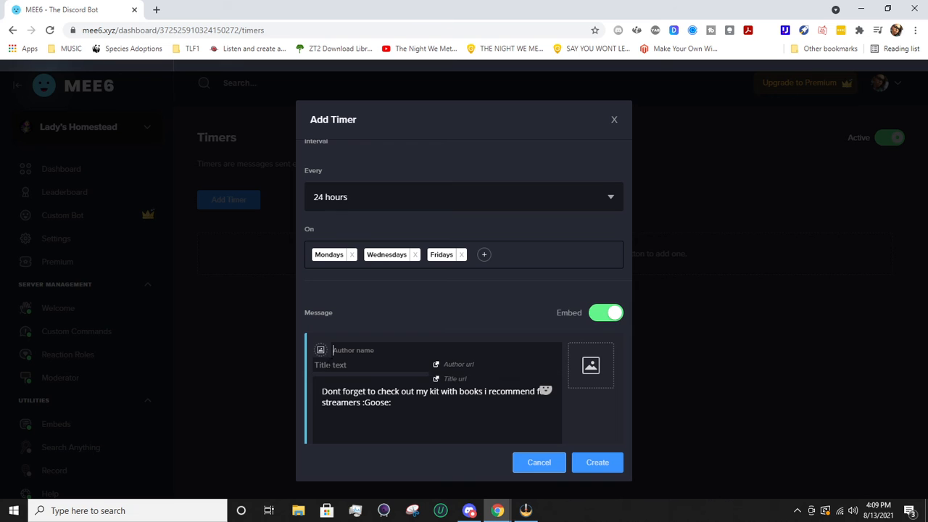
Set the embed colour to purple and create the timer
scroll("down", 3)
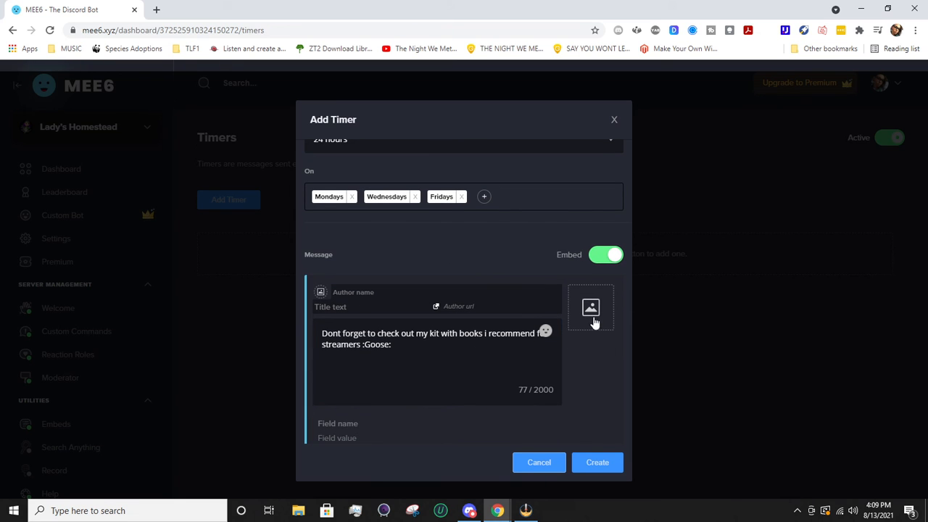
scroll("down", 3)
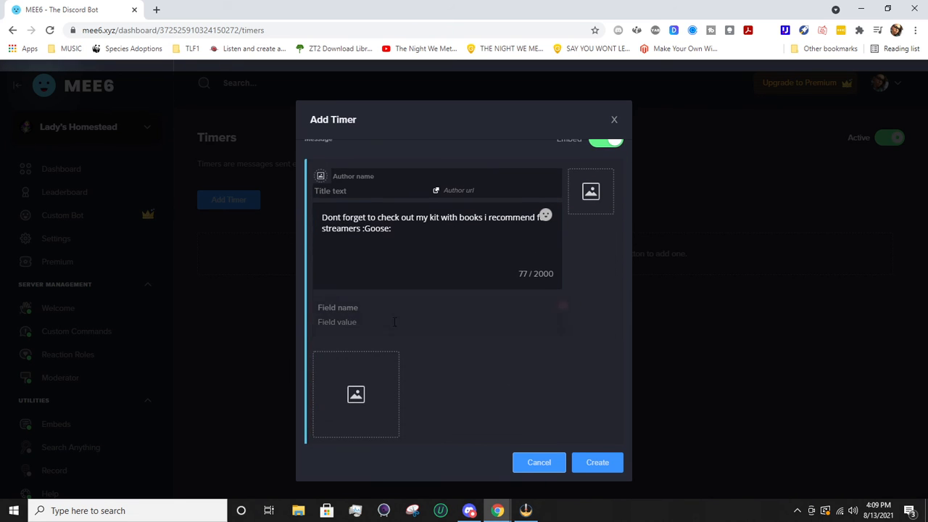
scroll("down", 3)
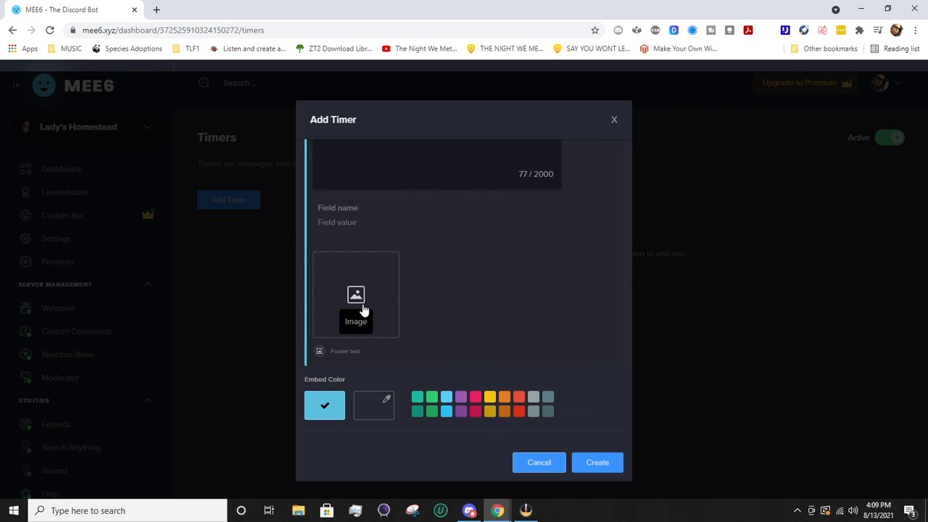
mouse_move(463, 413)
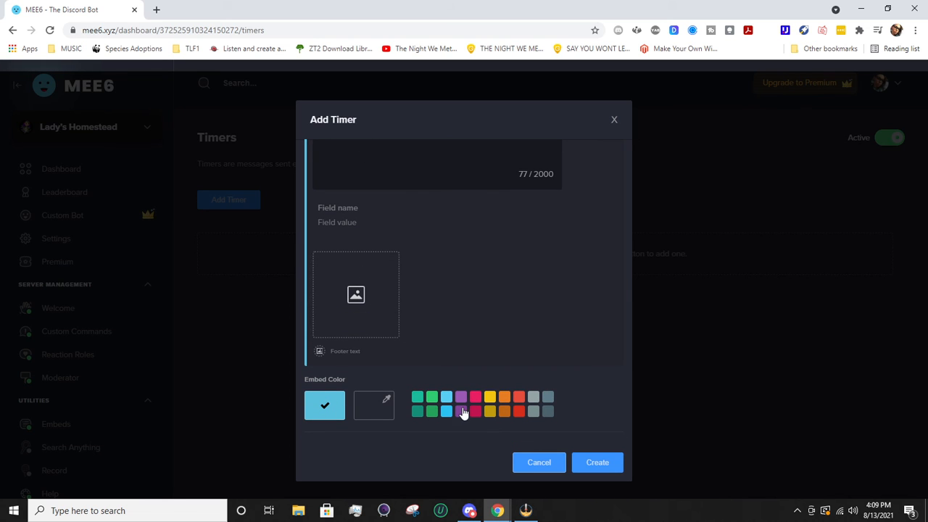
left_click(460, 397)
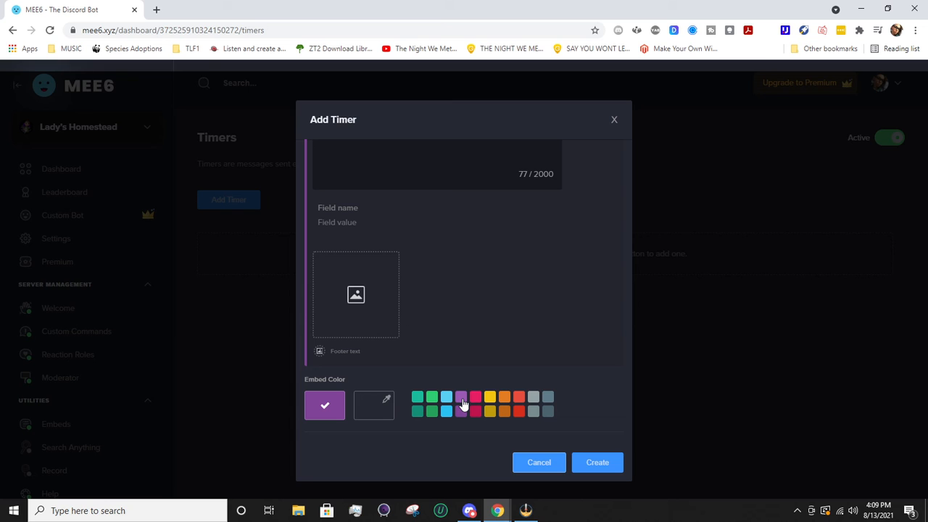
left_click(597, 461)
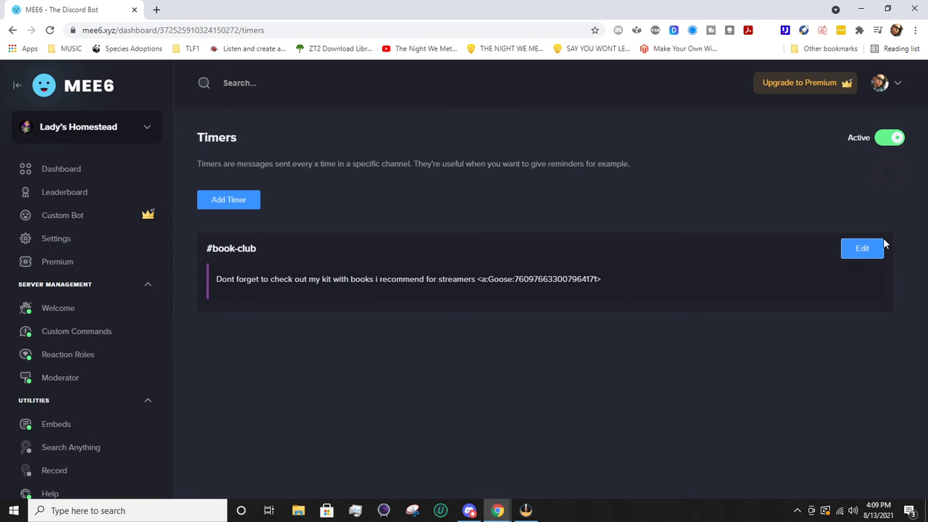
left_click(861, 248)
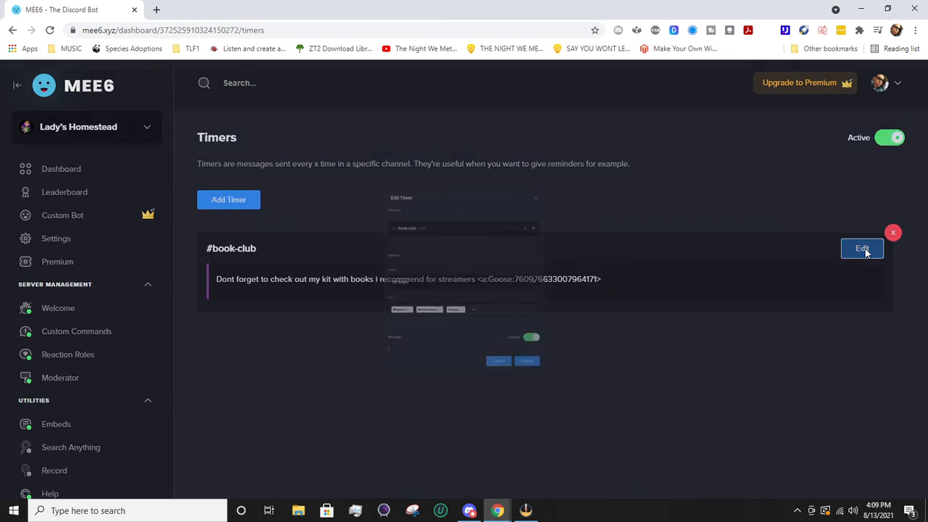
left_click(861, 247)
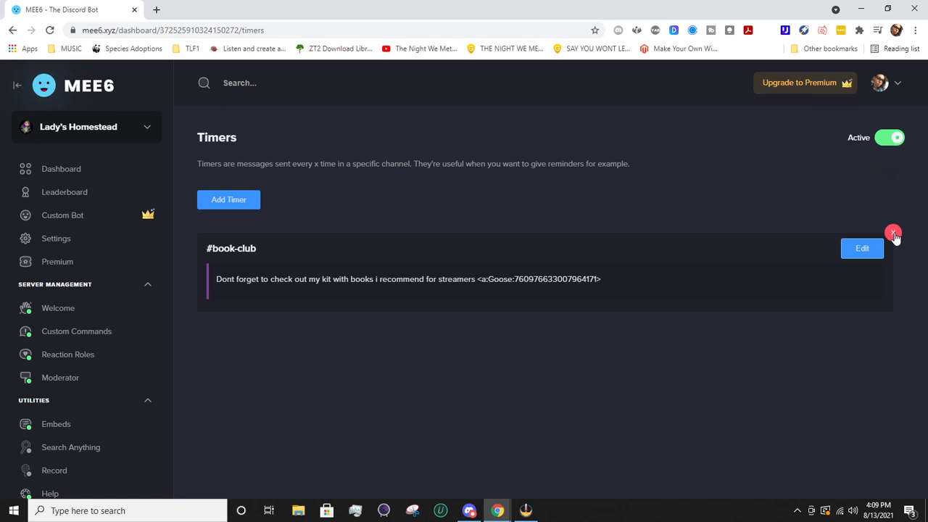
Delete the #book-club timer
left_click(893, 233)
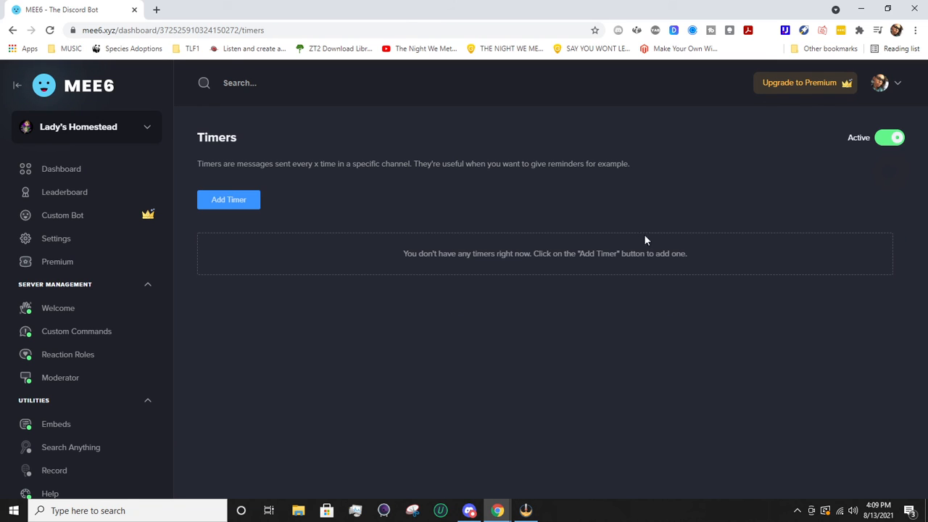
mouse_move(478, 231)
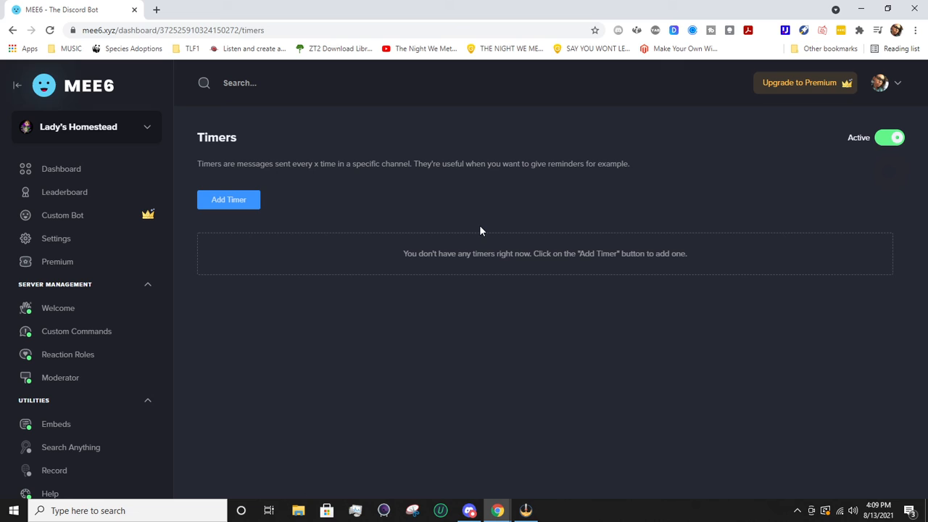
mouse_move(386, 229)
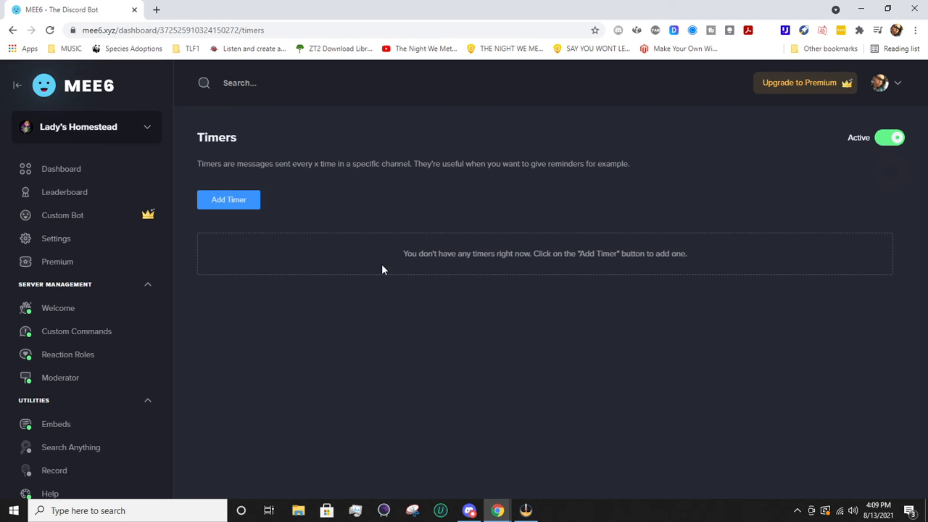
mouse_move(303, 224)
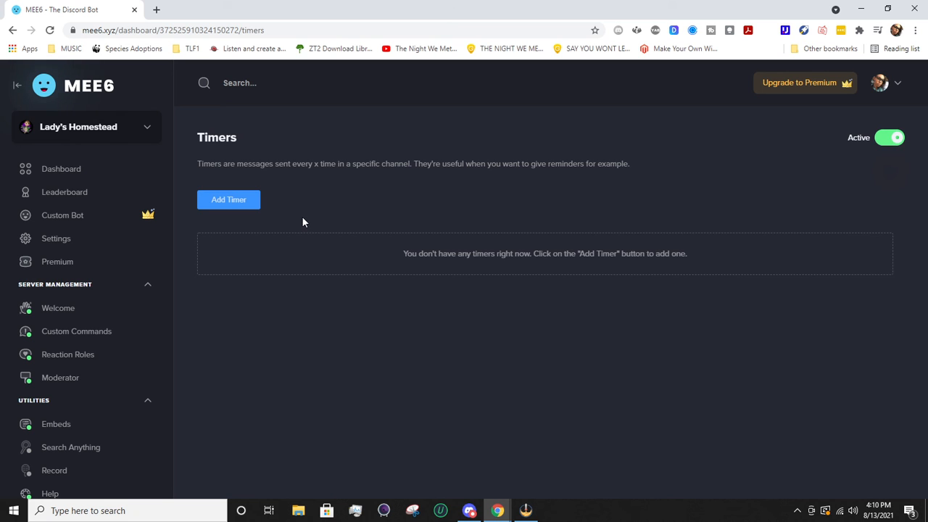
mouse_move(293, 210)
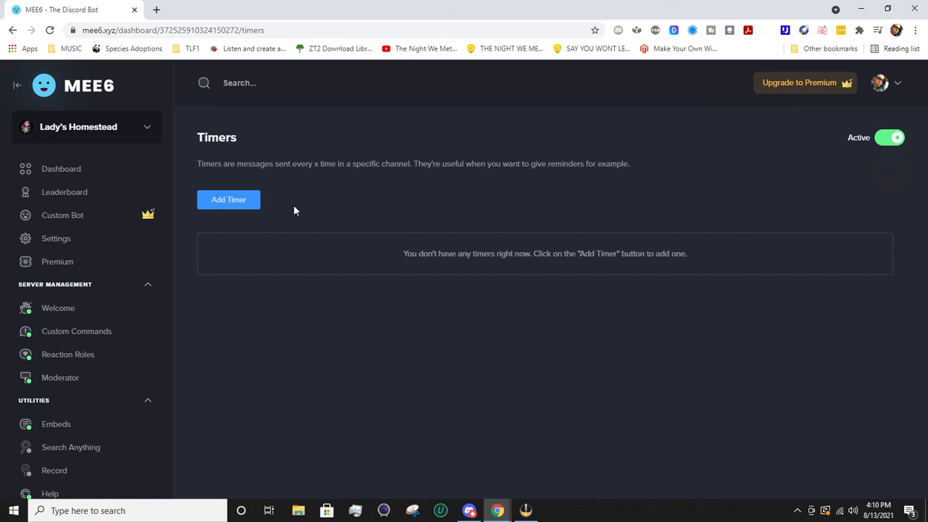